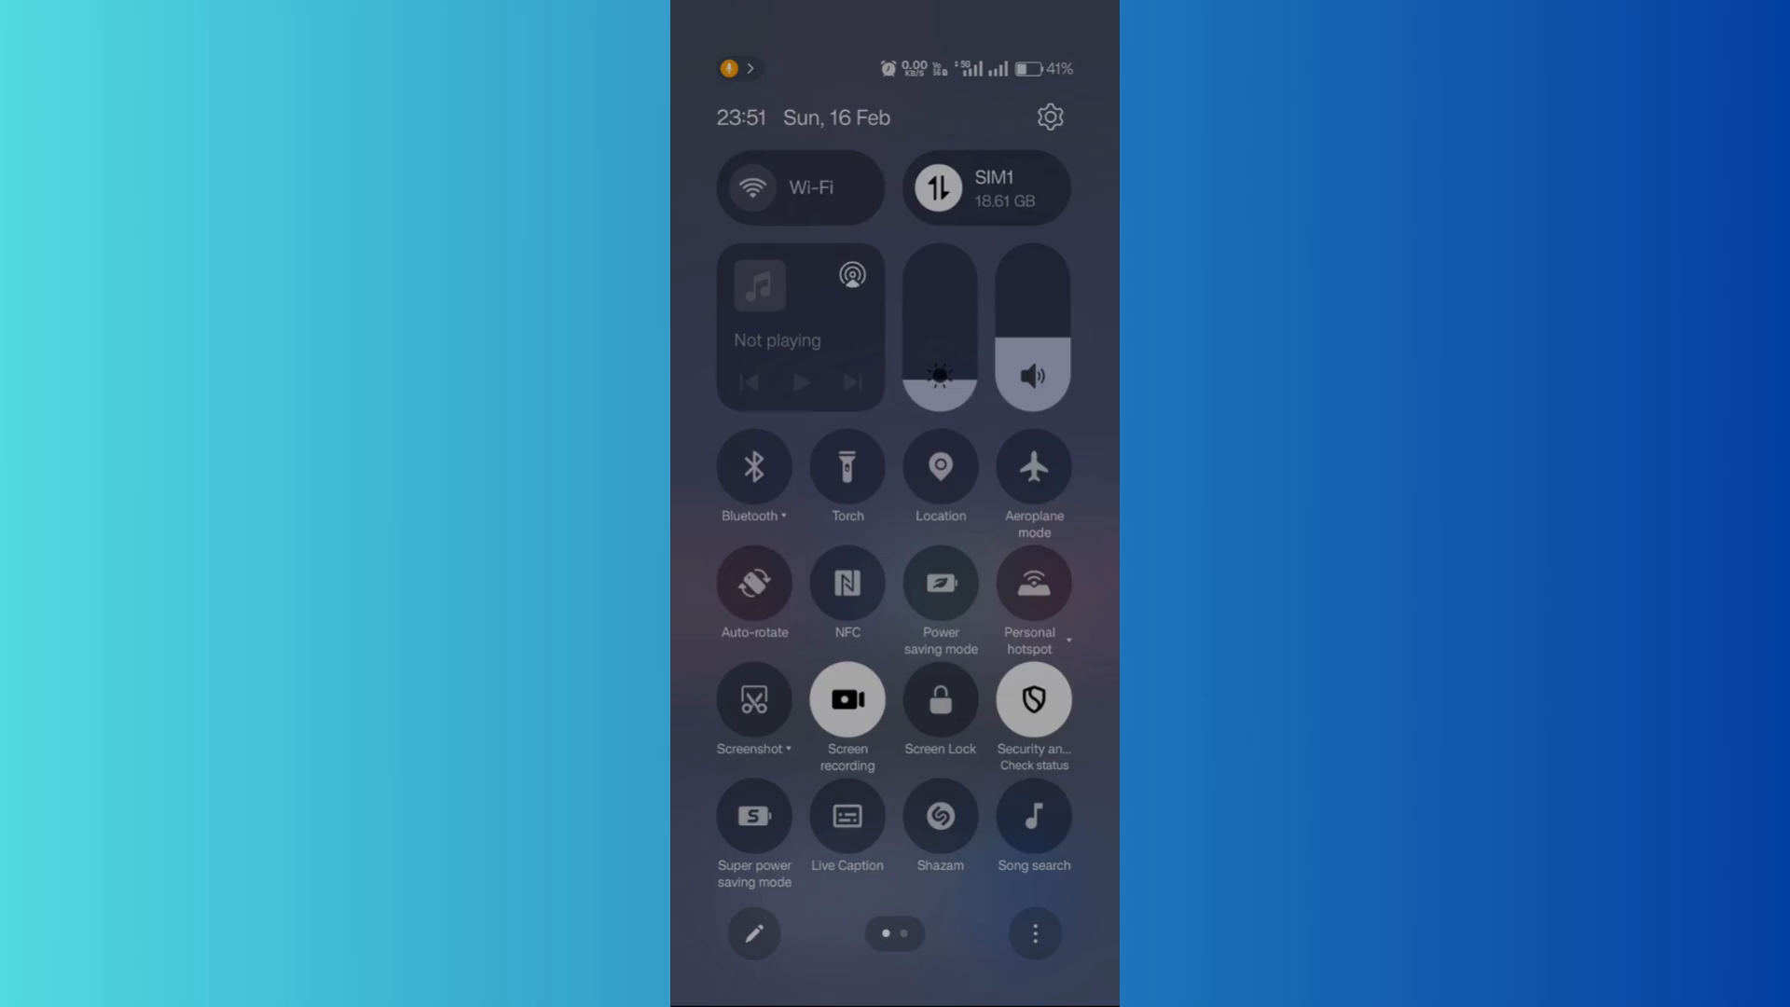
# Toggle auto-rotate on and back off in Quick Settings, then open the Settings app.
pyautogui.click(753, 584)
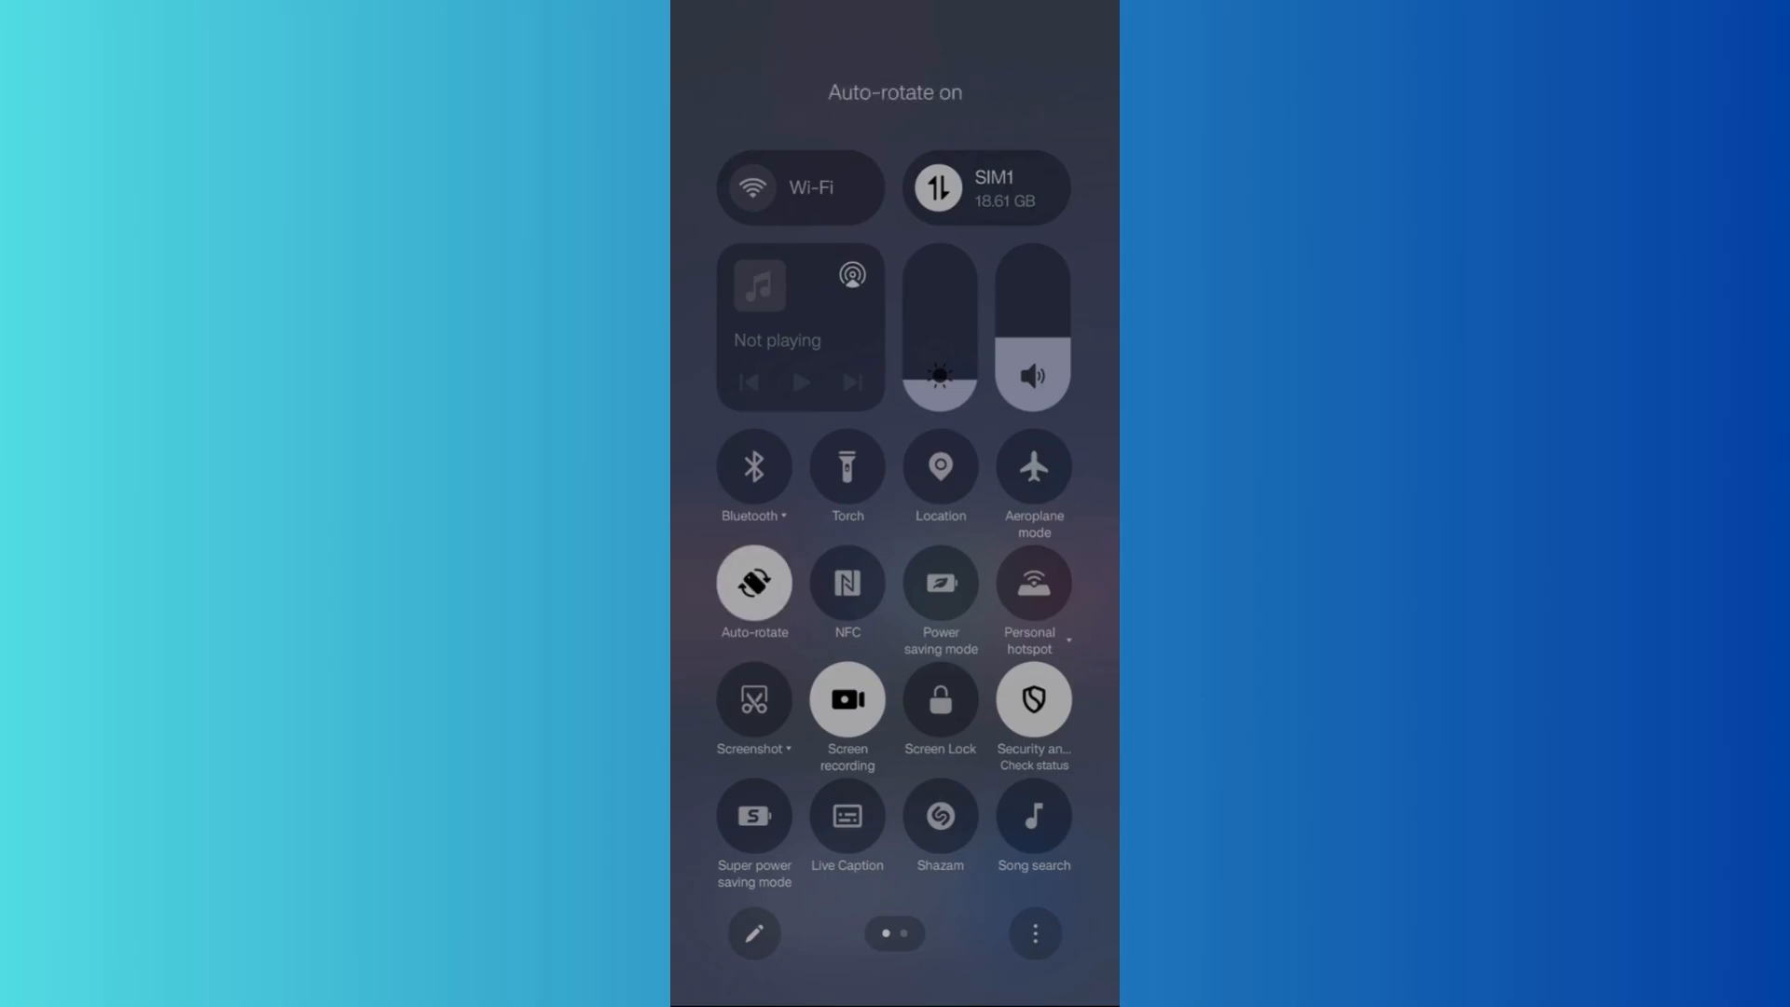
pyautogui.click(753, 586)
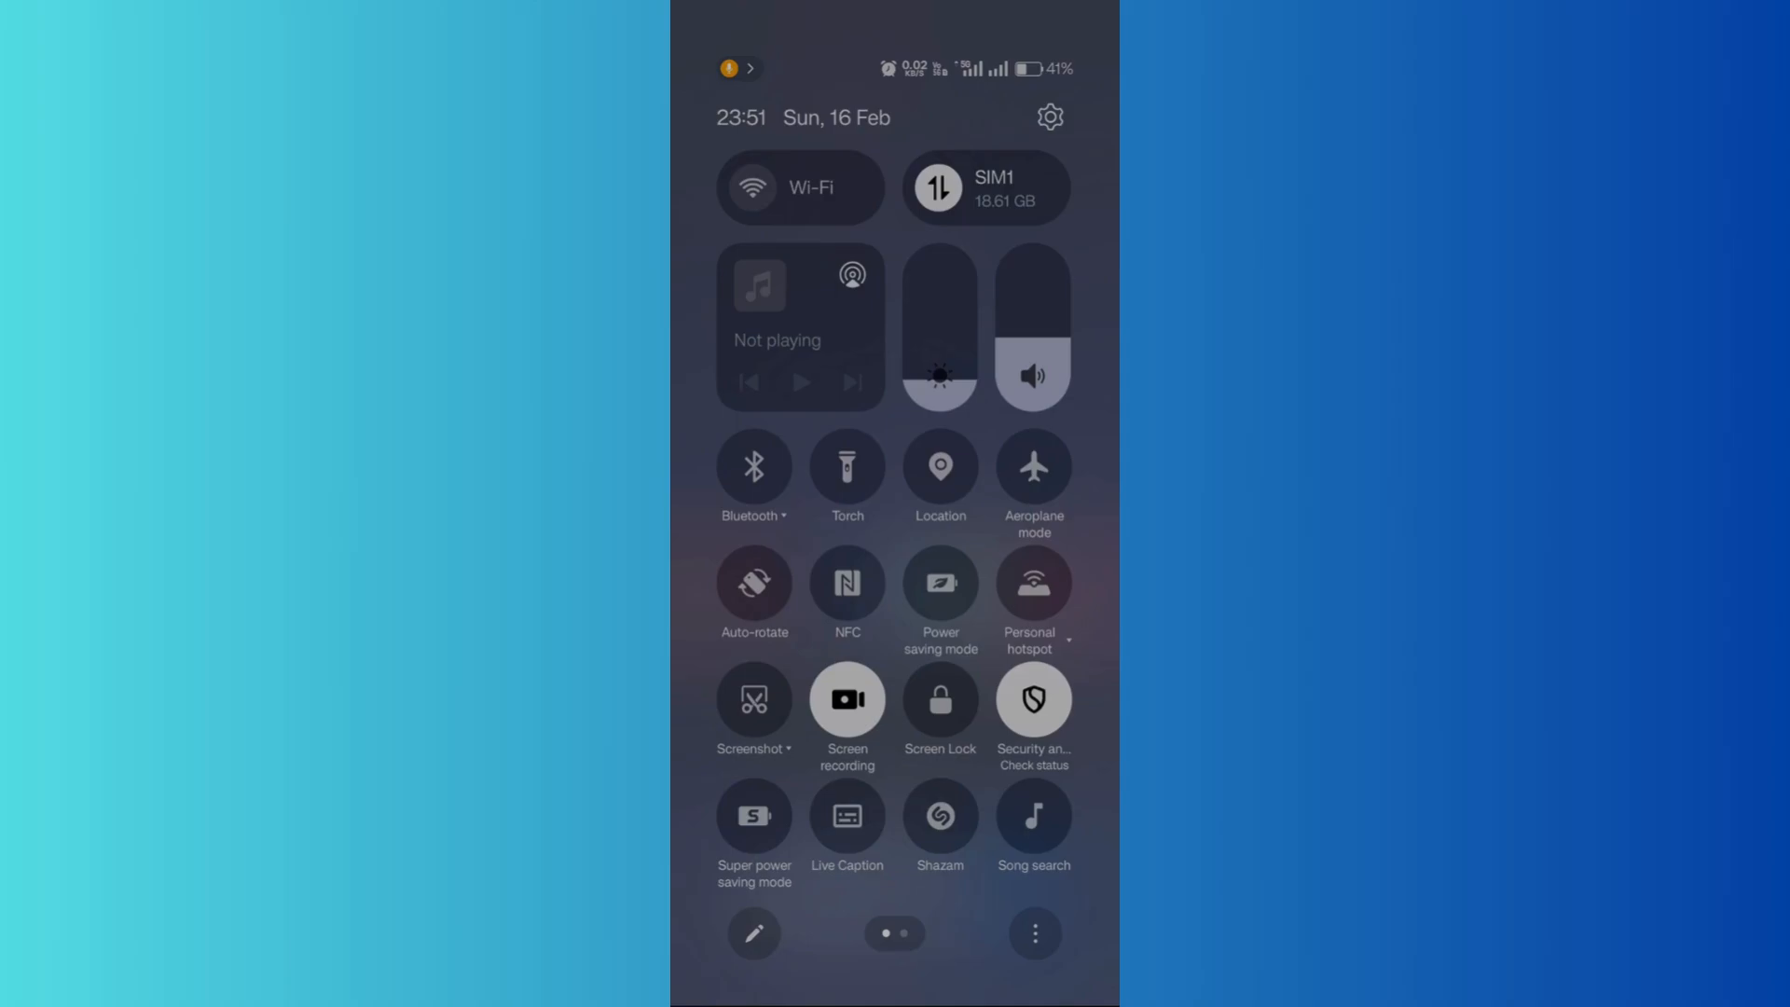
pyautogui.click(1048, 116)
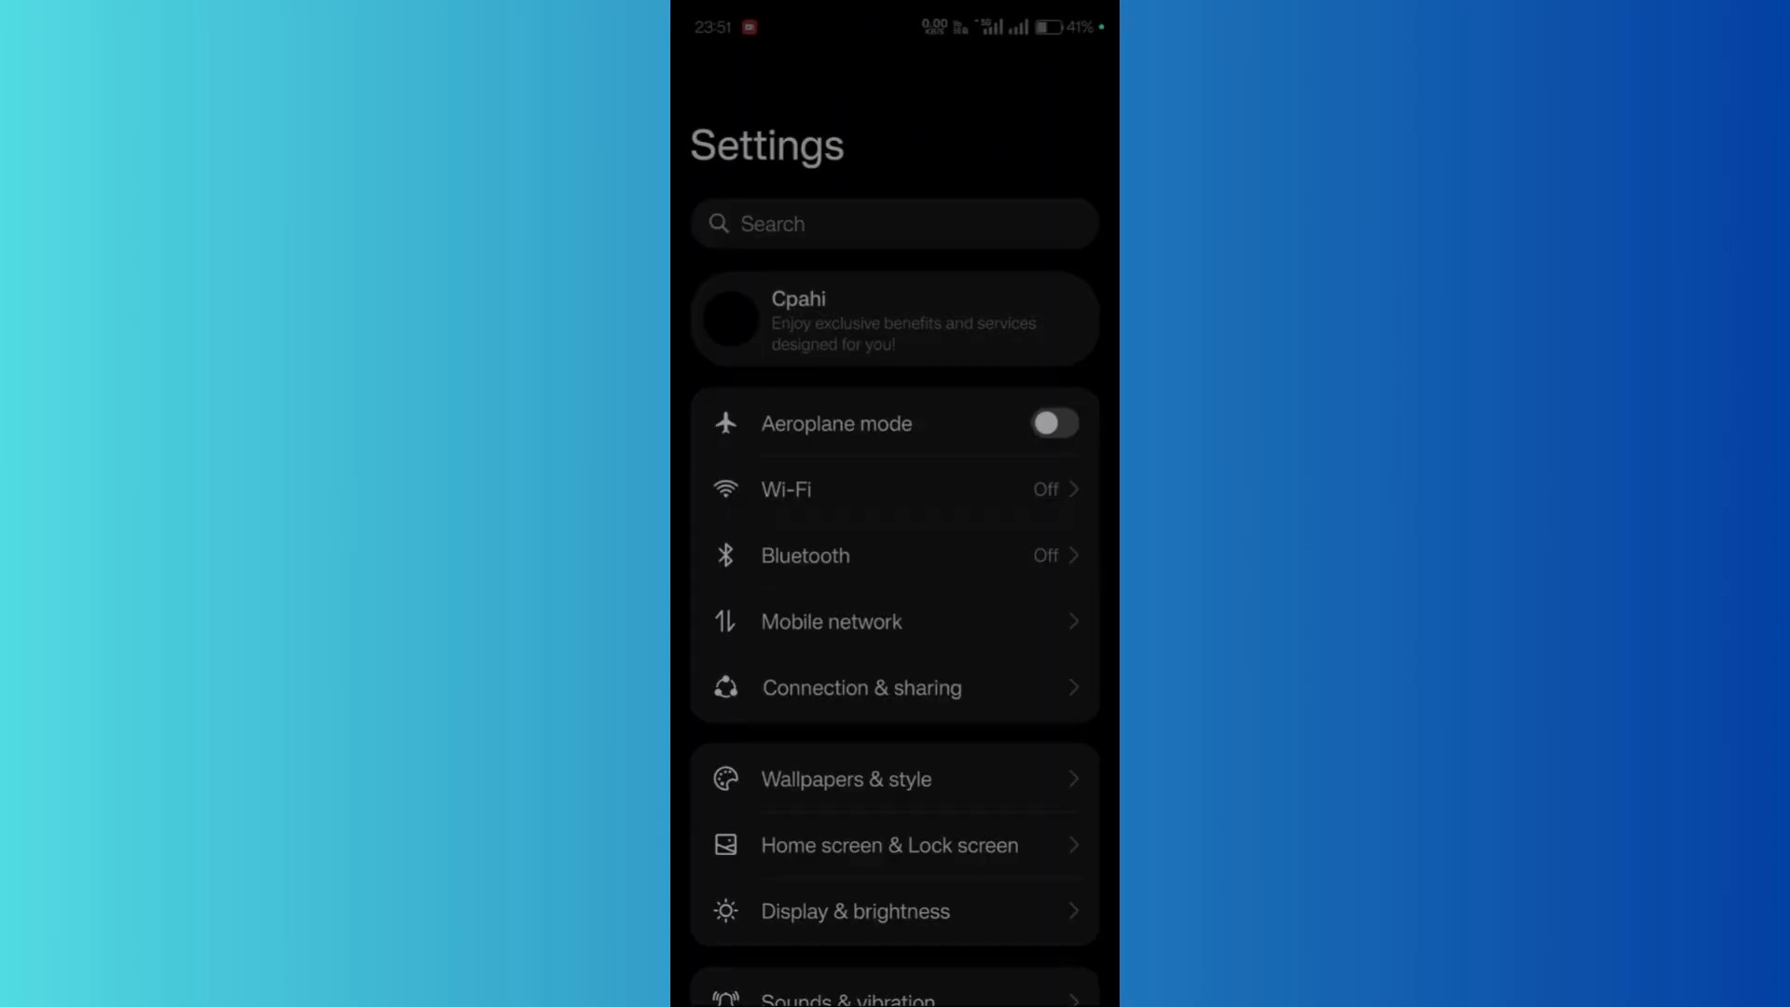
pyautogui.scroll(3)
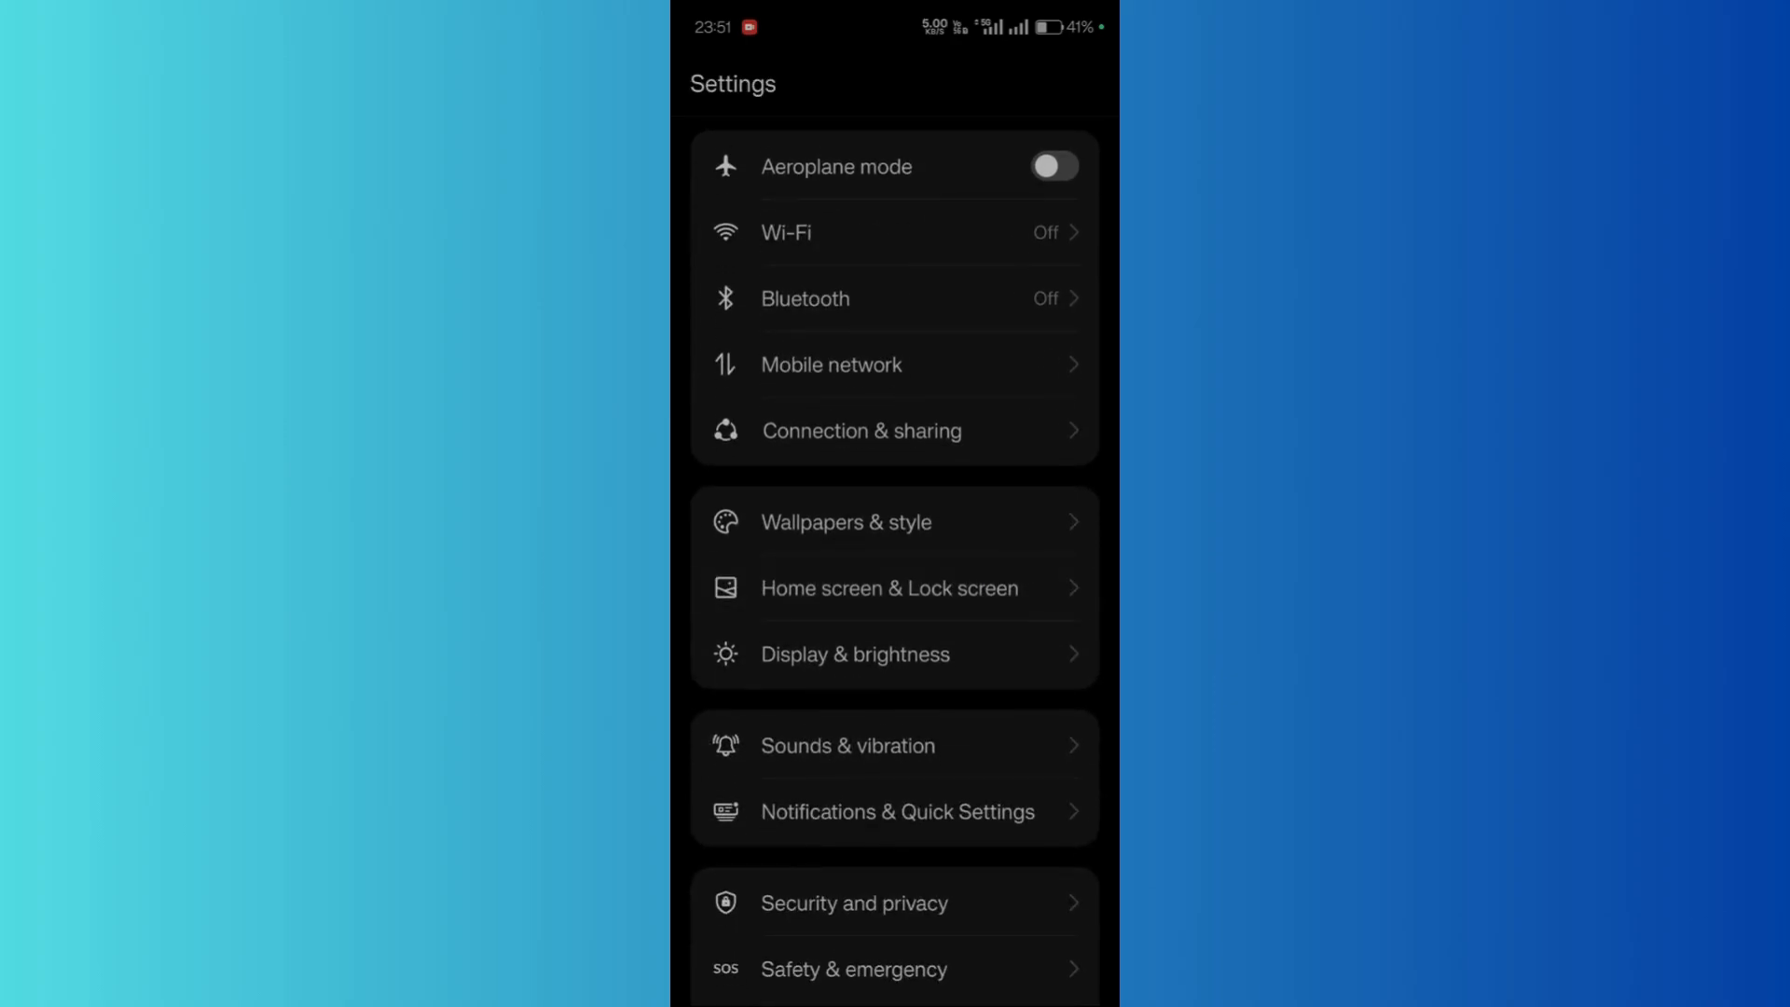
# Verify Auto-rotate is off under Display & brightness, then go to the home screen.
pyautogui.click(854, 653)
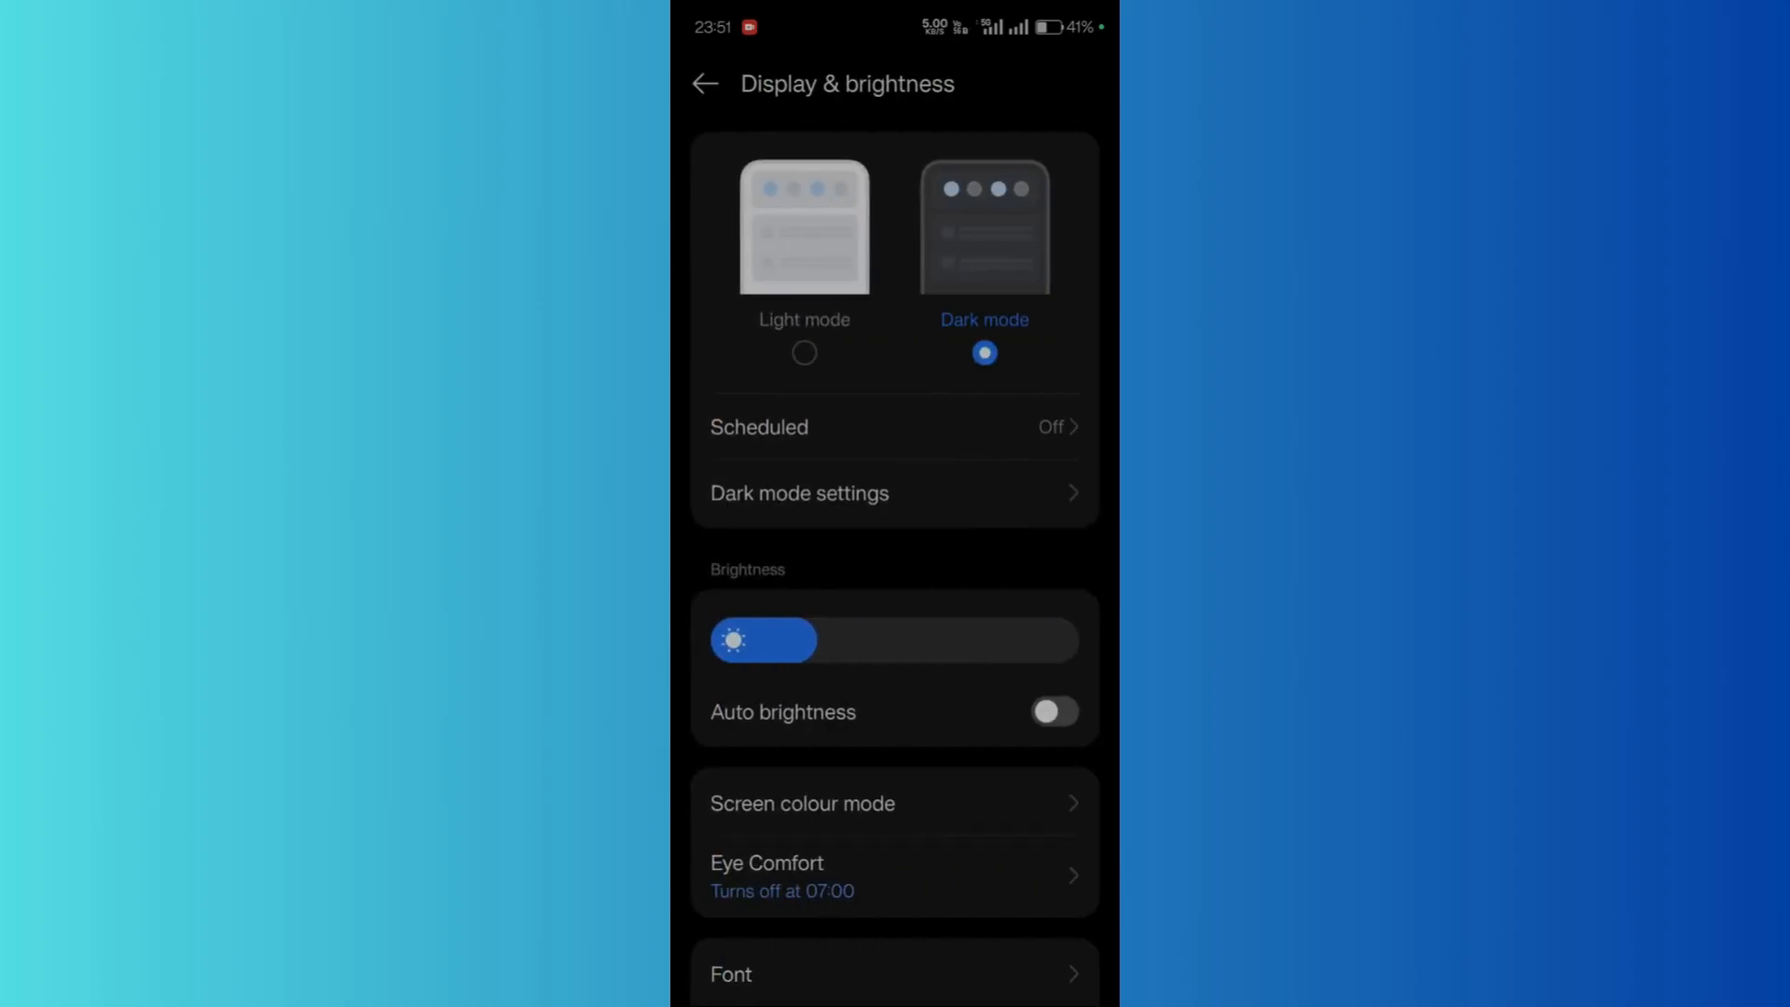
pyautogui.scroll(-3)
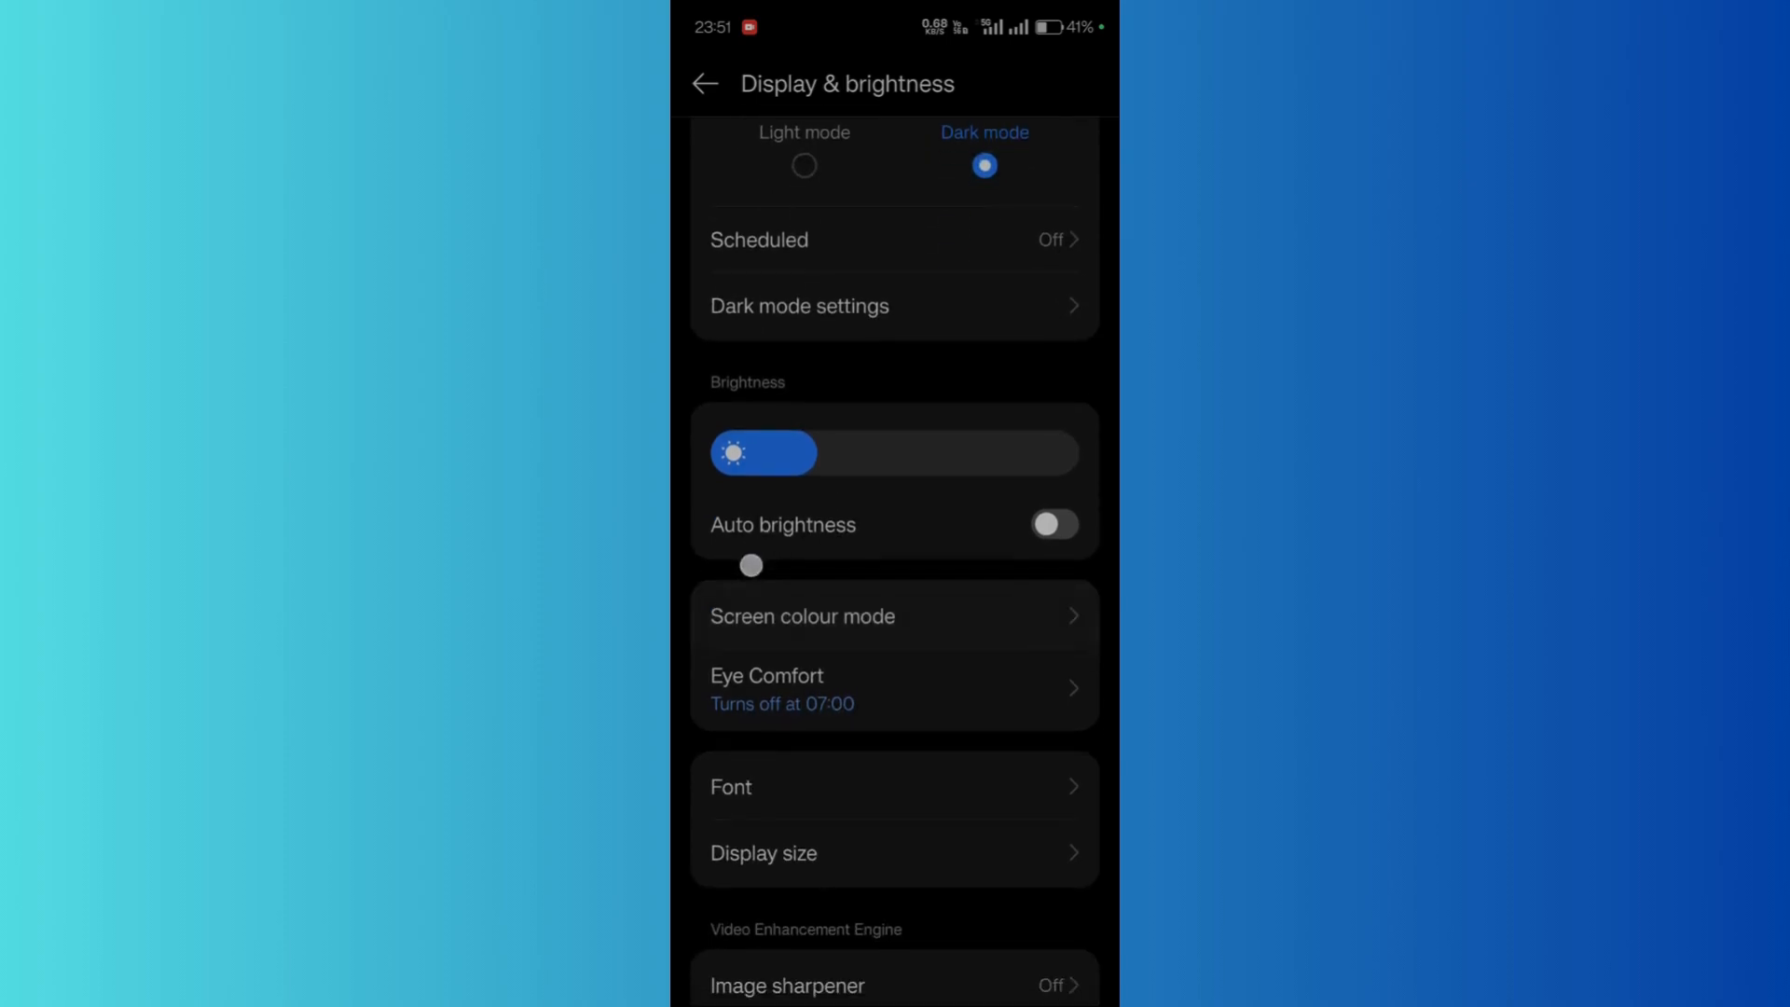
pyautogui.scroll(-3)
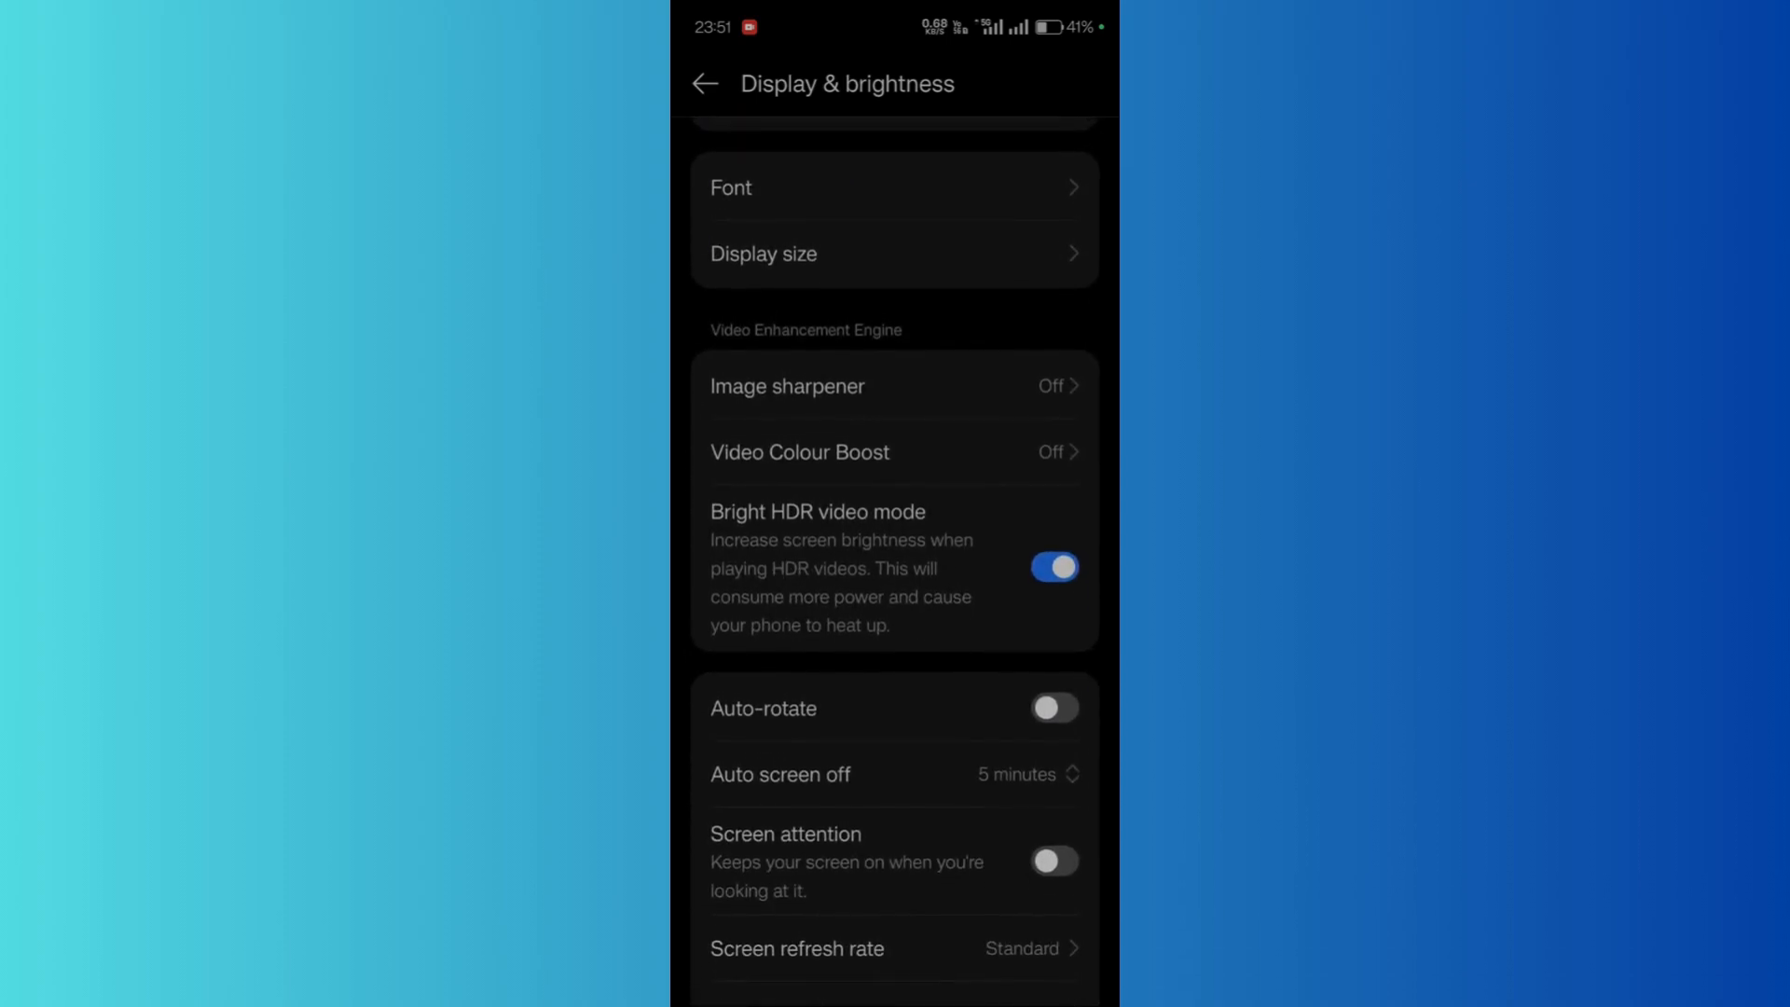
pyautogui.scroll(3)
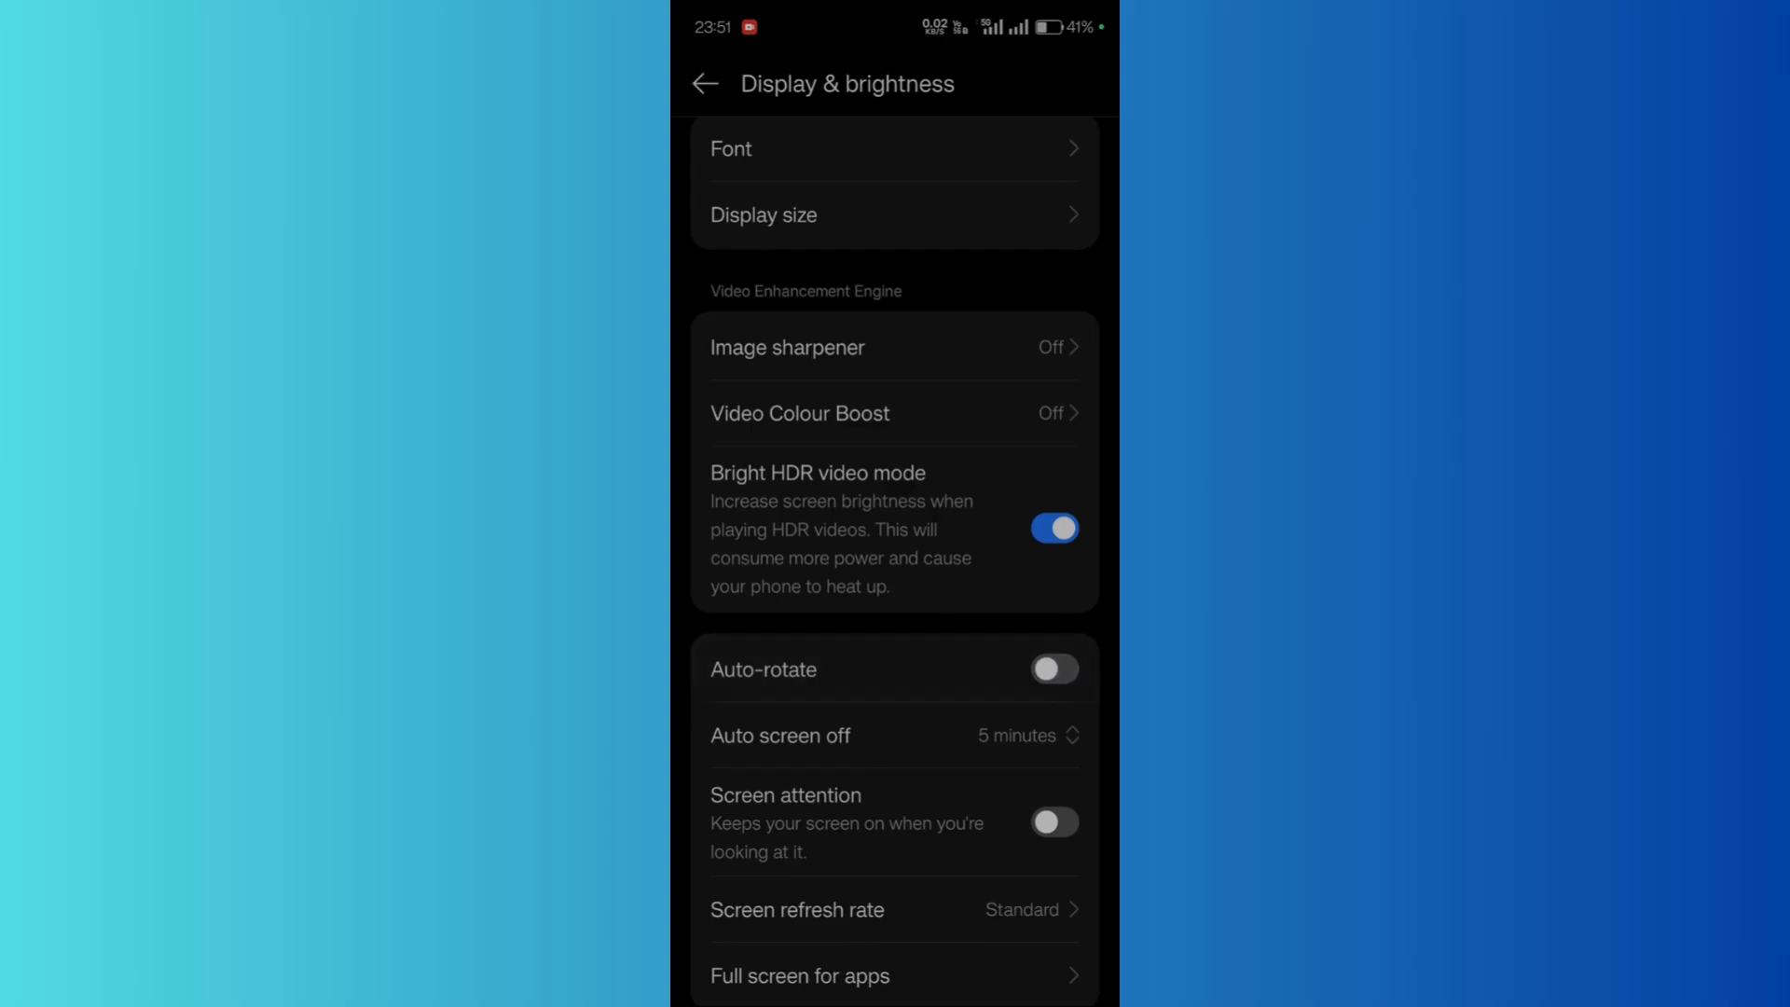
pyautogui.scroll(3)
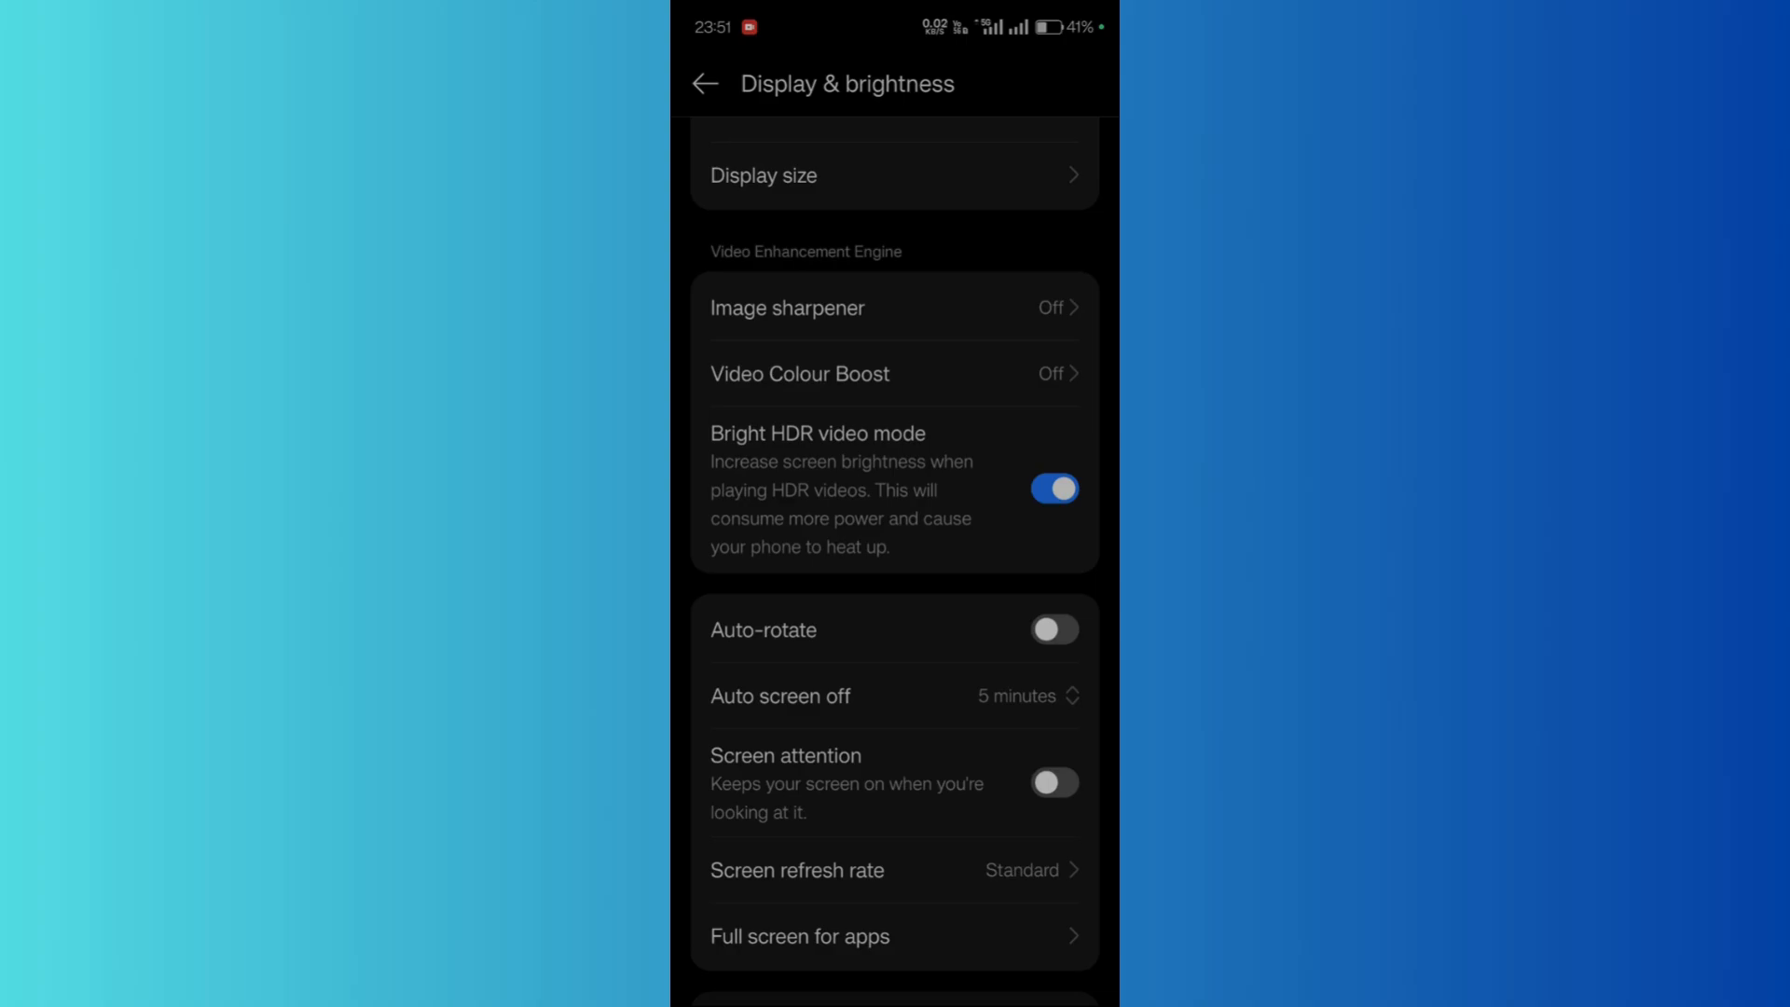
pyautogui.press('Home')
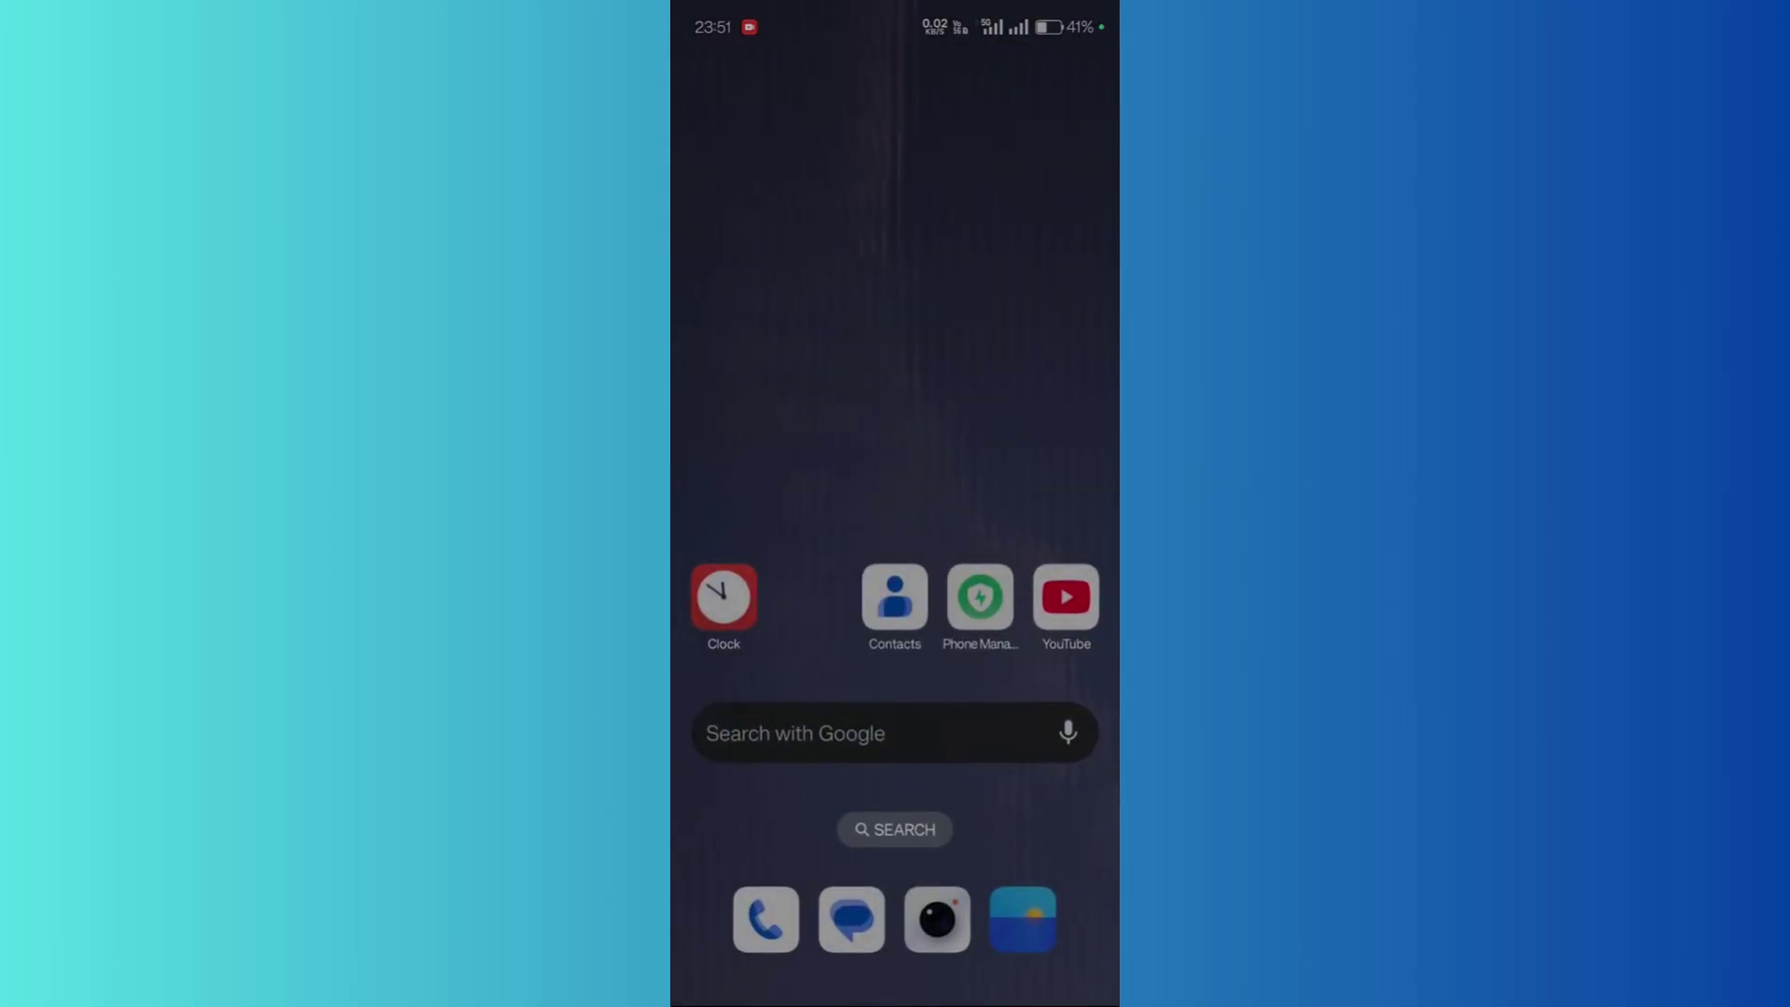